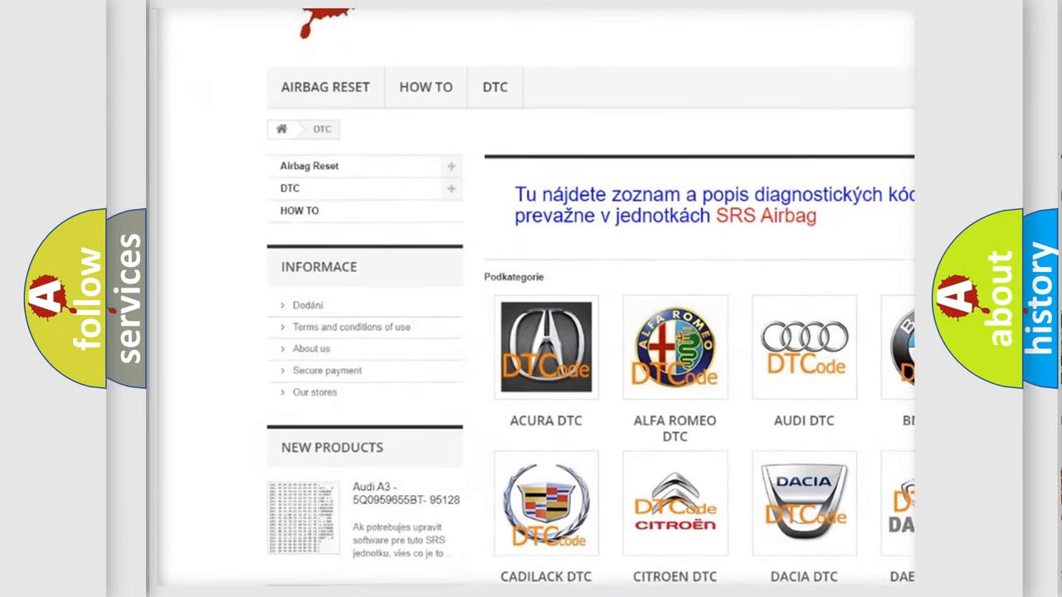
pyautogui.scroll(-3)
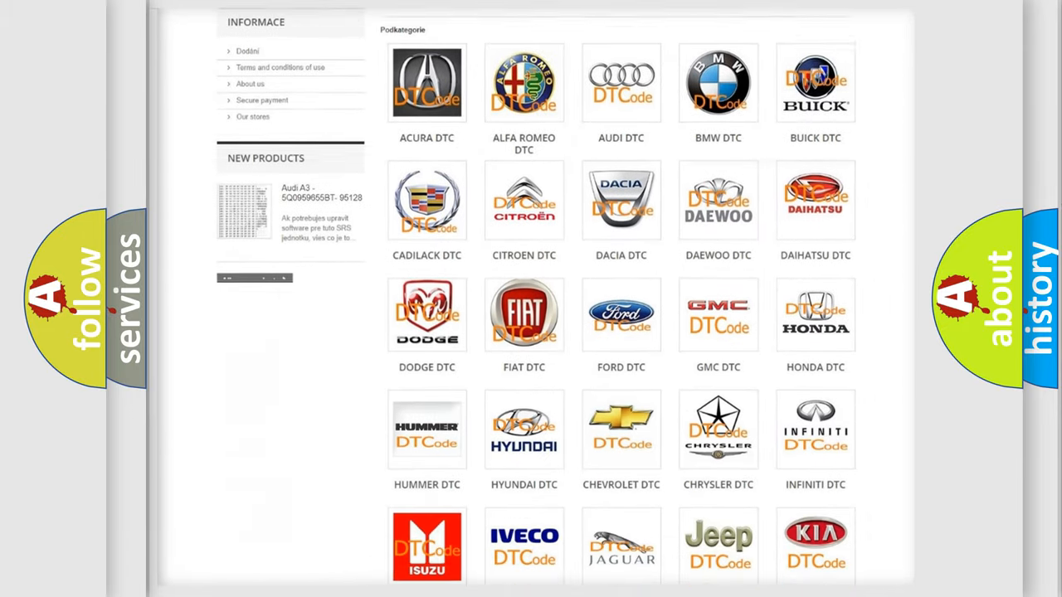
pyautogui.scroll(-3)
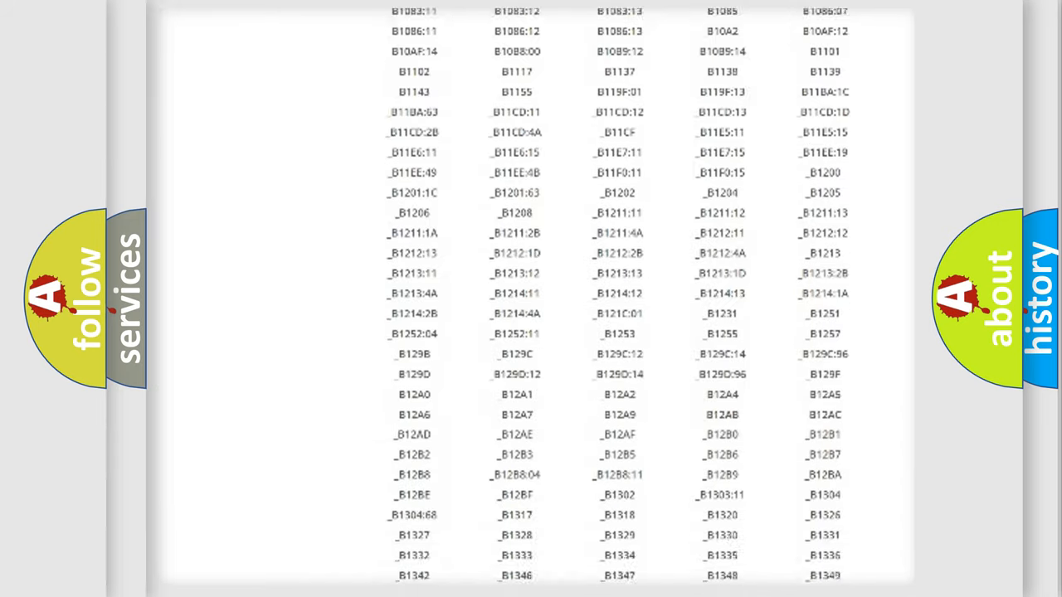
pyautogui.scroll(-3)
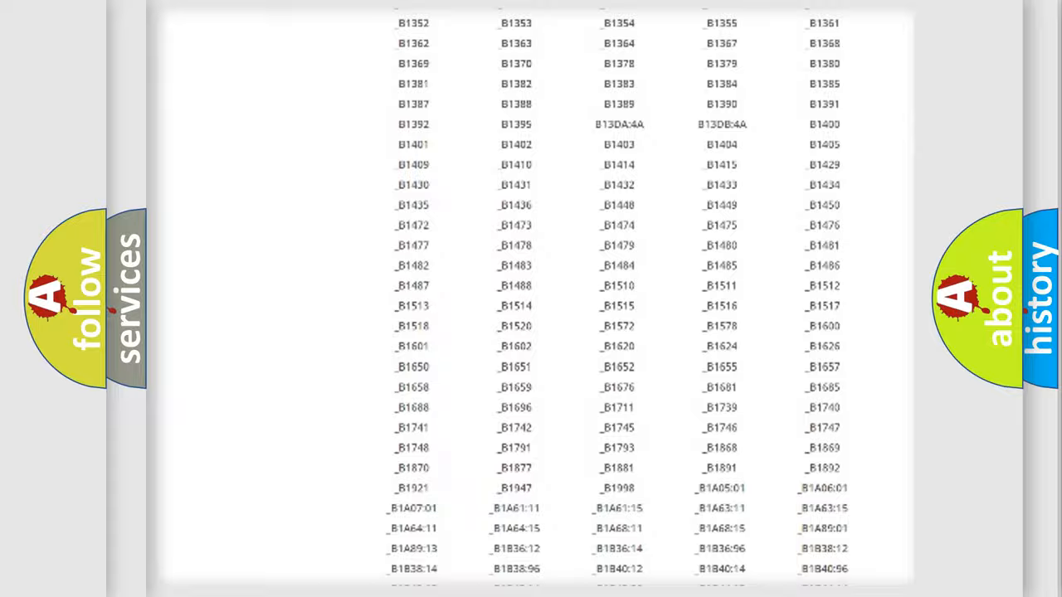